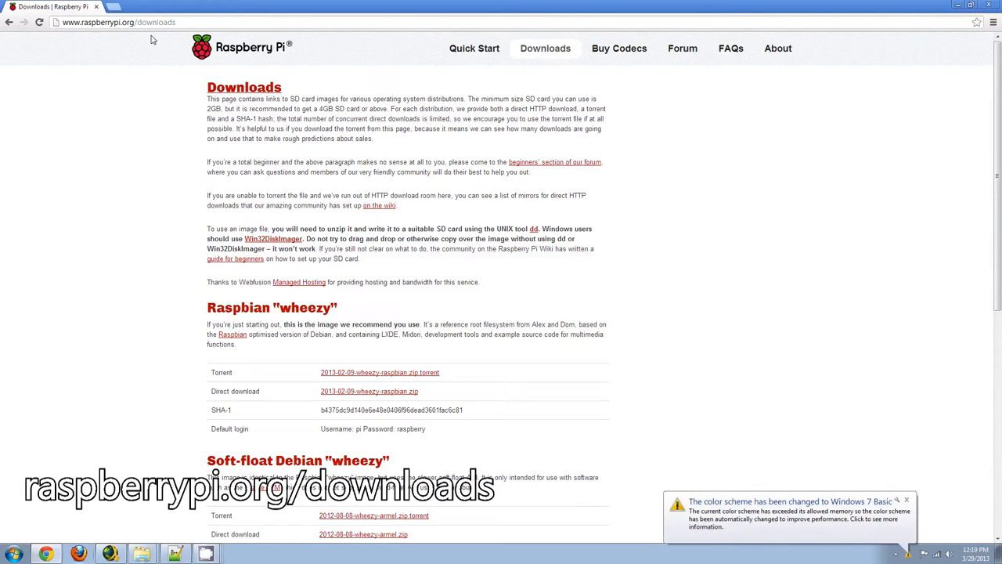
Scroll to the RISC OS section and download riscos-2013-03-19-RC8.
scroll(down, 3)
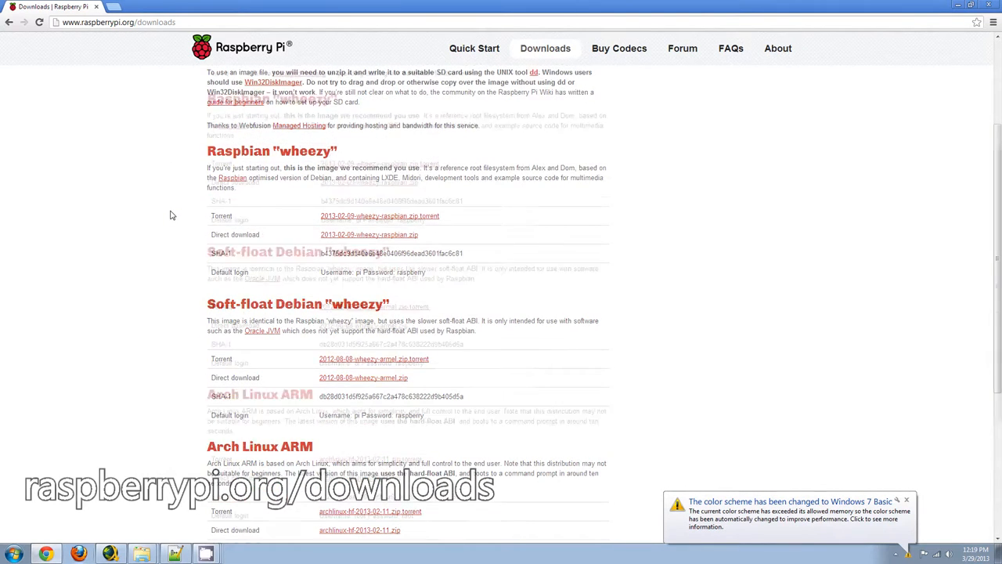
scroll(down, 3)
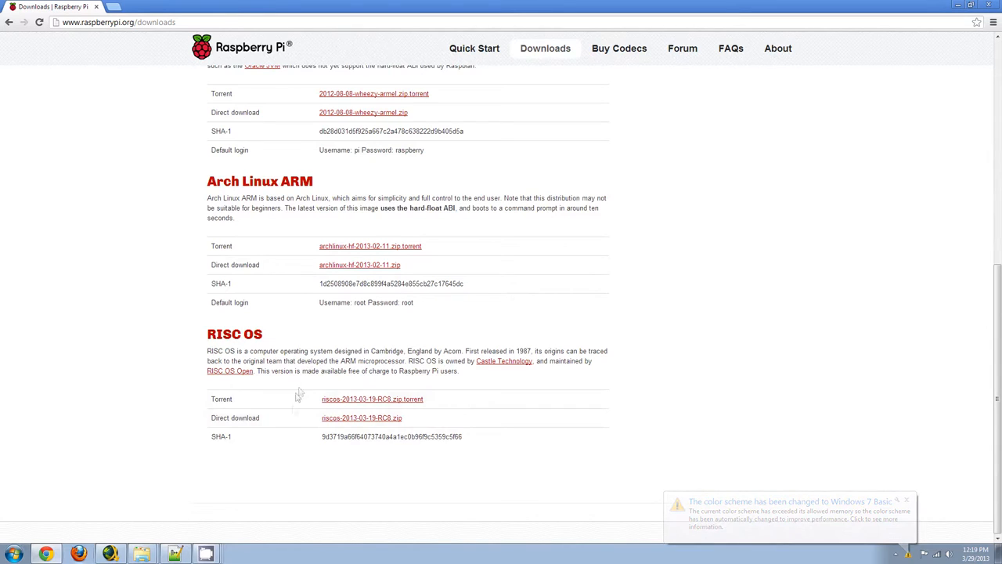
click(361, 417)
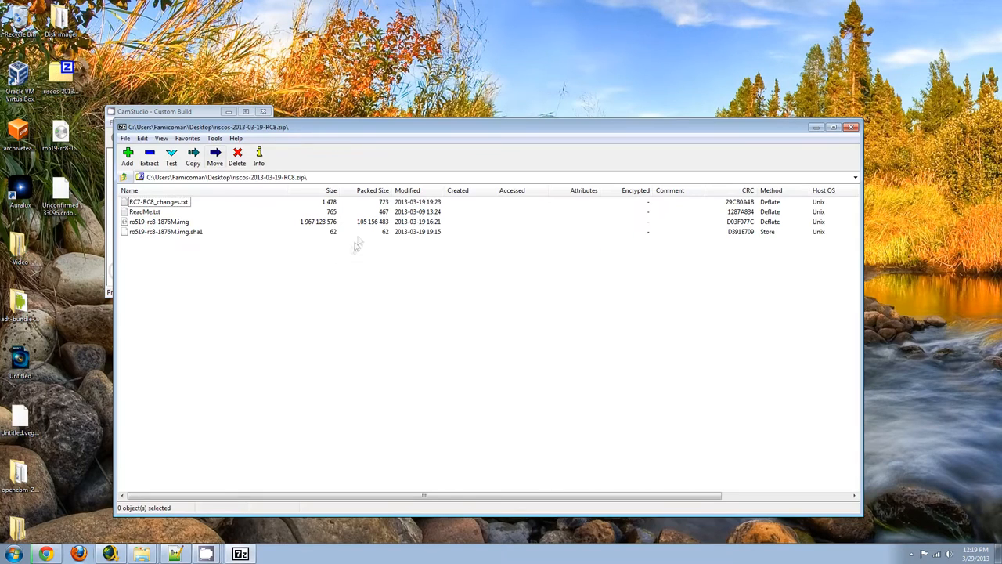
Select the ro519-rc8-1876M.img disk image in the 7-Zip archive.
click(159, 221)
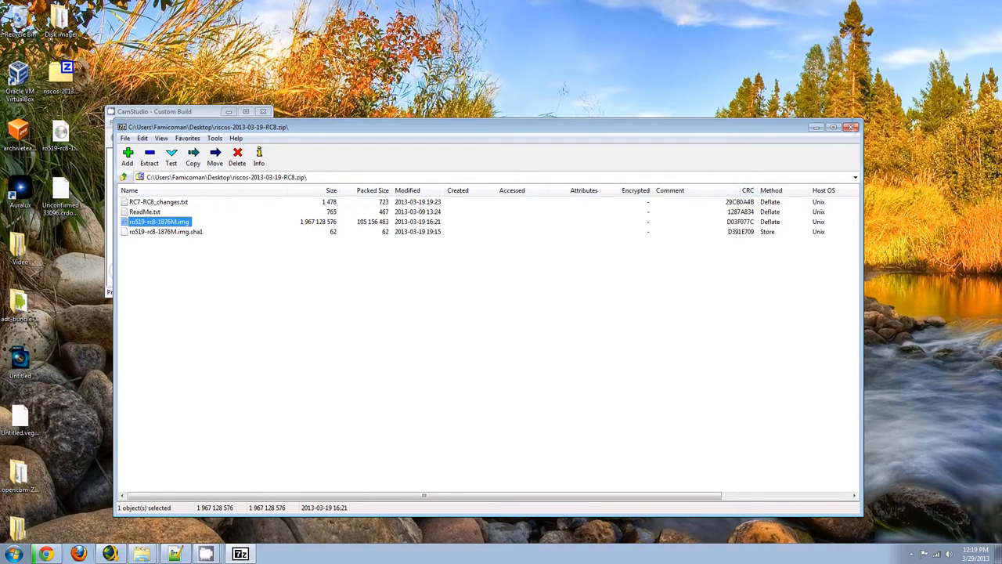
mouse_move(851, 127)
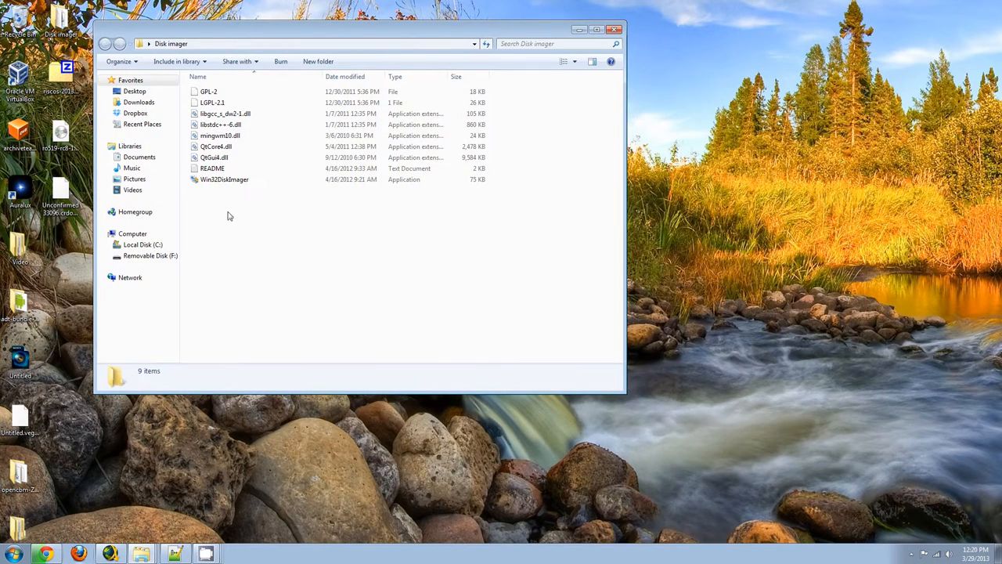
mouse_move(306, 265)
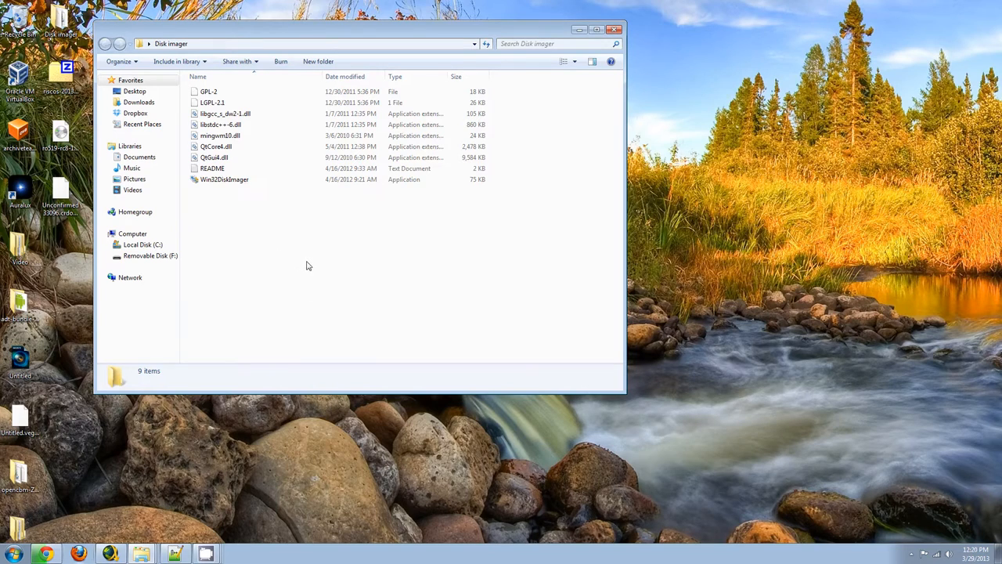
mouse_move(239, 192)
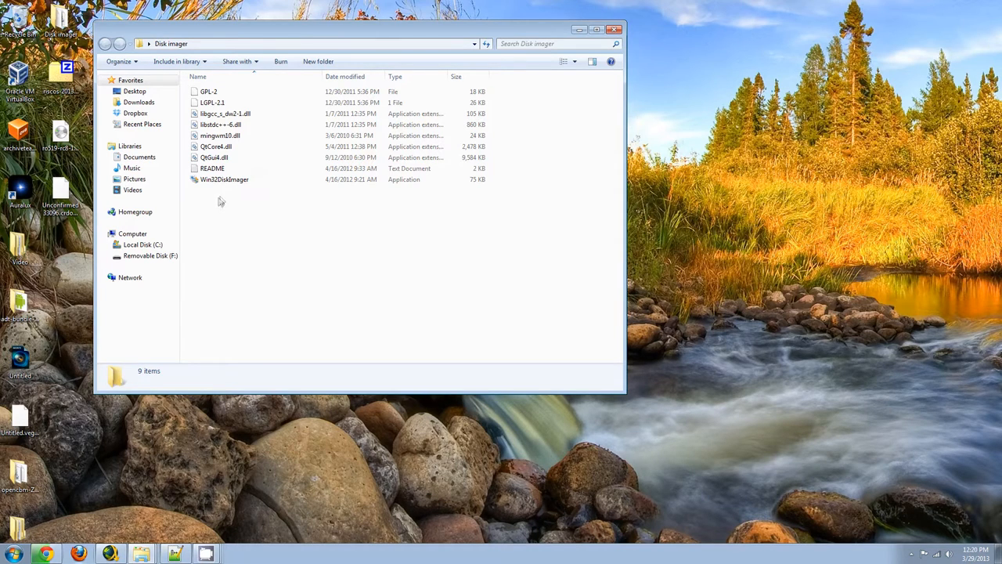
mouse_move(234, 197)
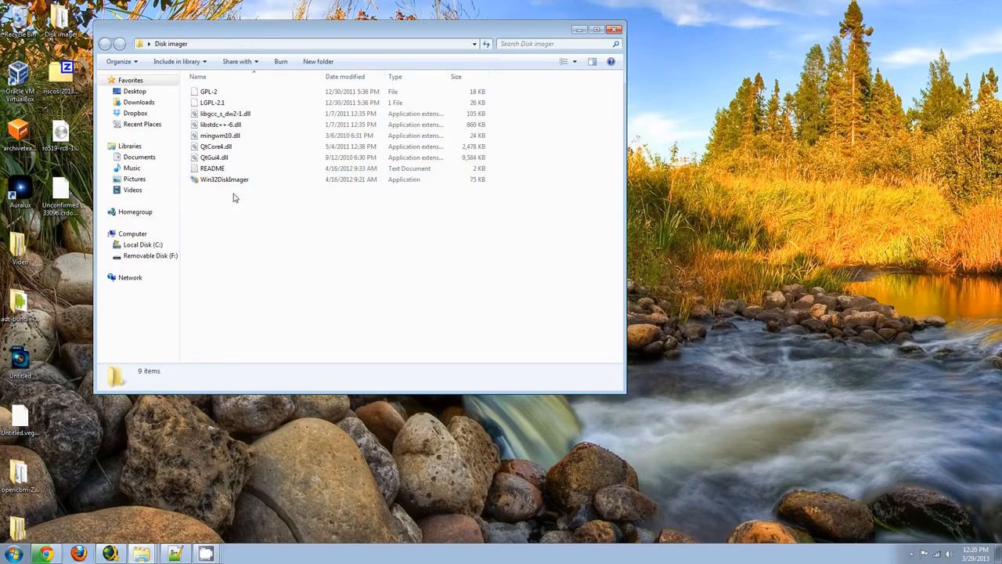
Start Win32DiskImager from the Disk imager folder.
double_click(224, 179)
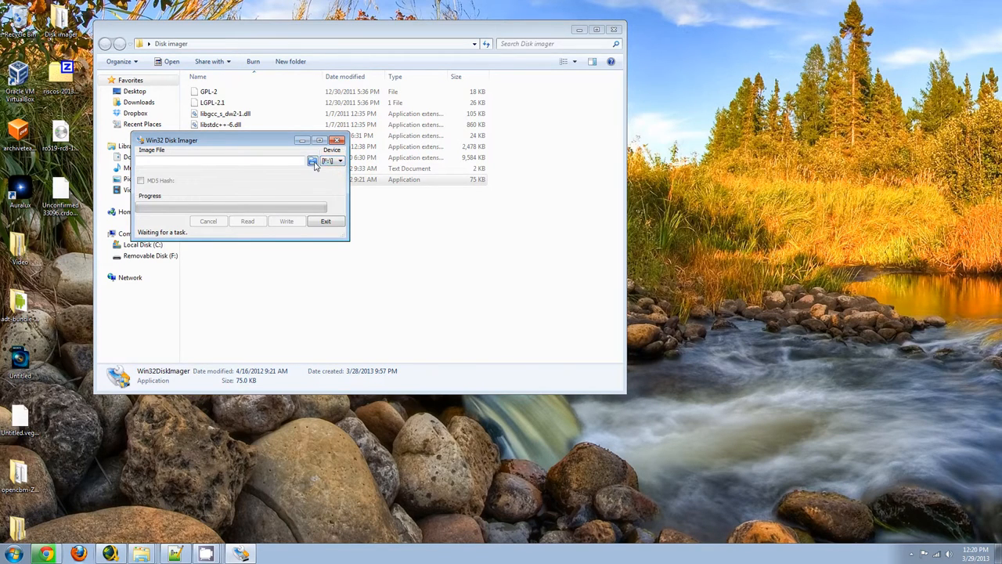
Write ro519-rc8-1876M.img from the Desktop to device F:, confirming the overwrite.
click(312, 161)
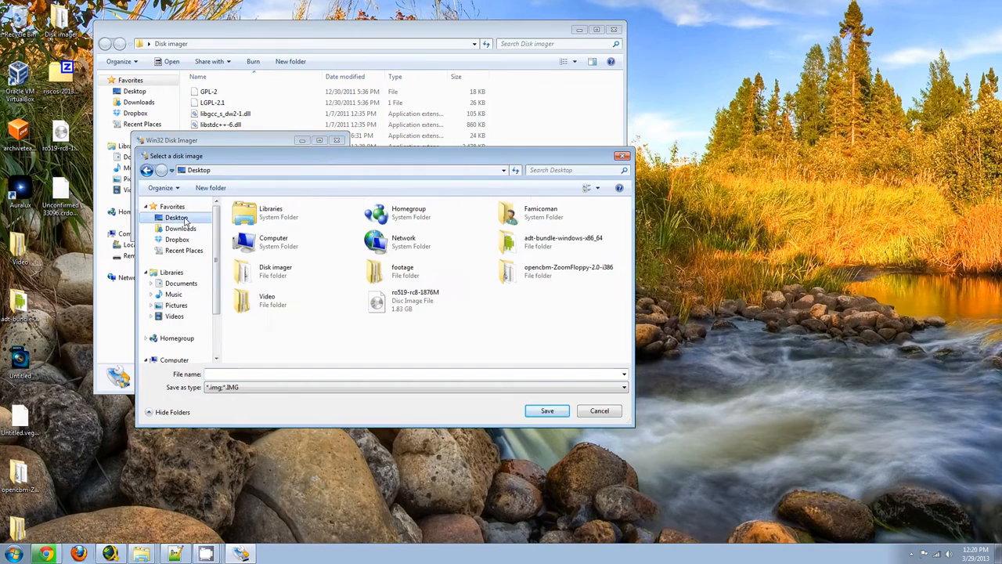
click(415, 301)
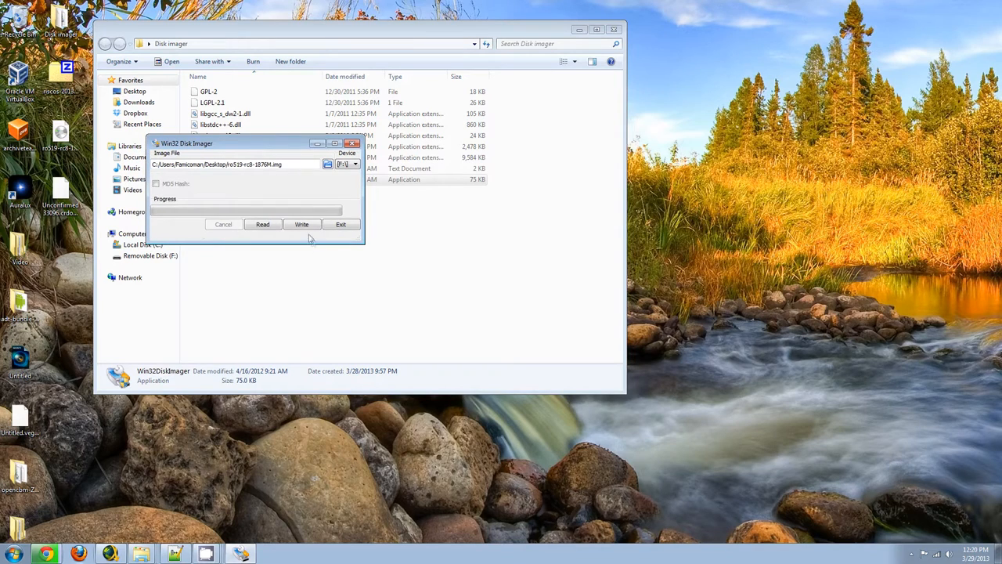
click(301, 224)
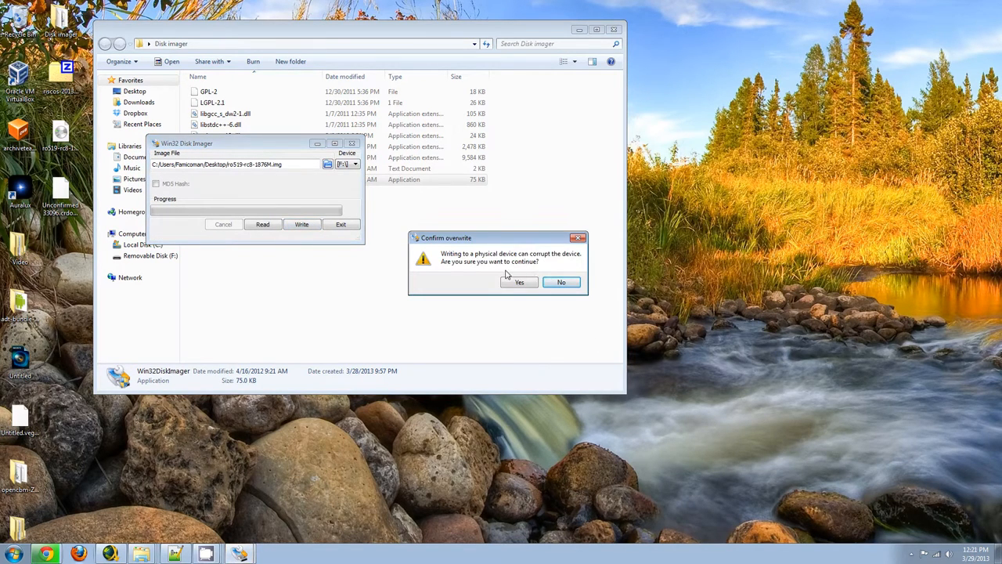
mouse_move(526, 274)
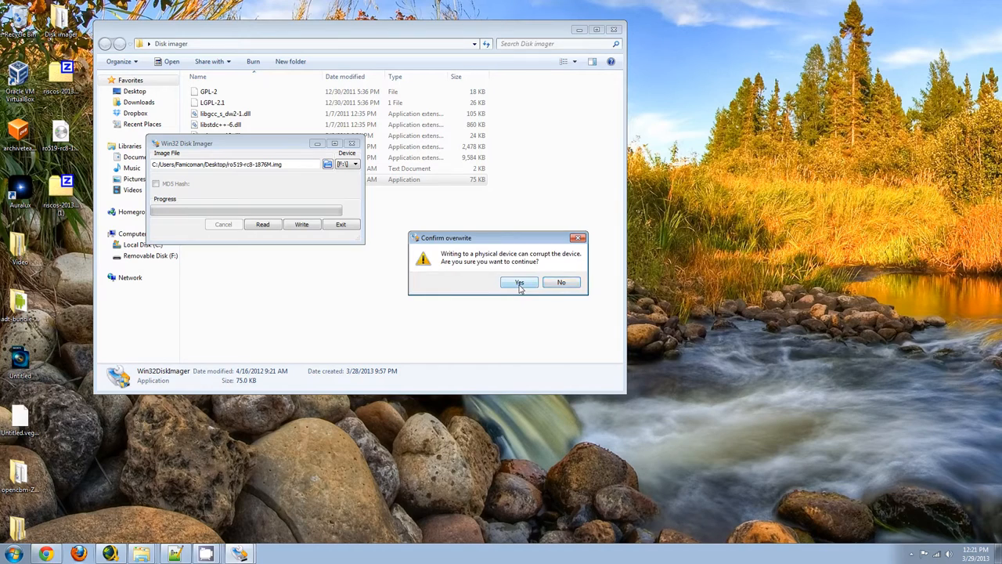
click(519, 282)
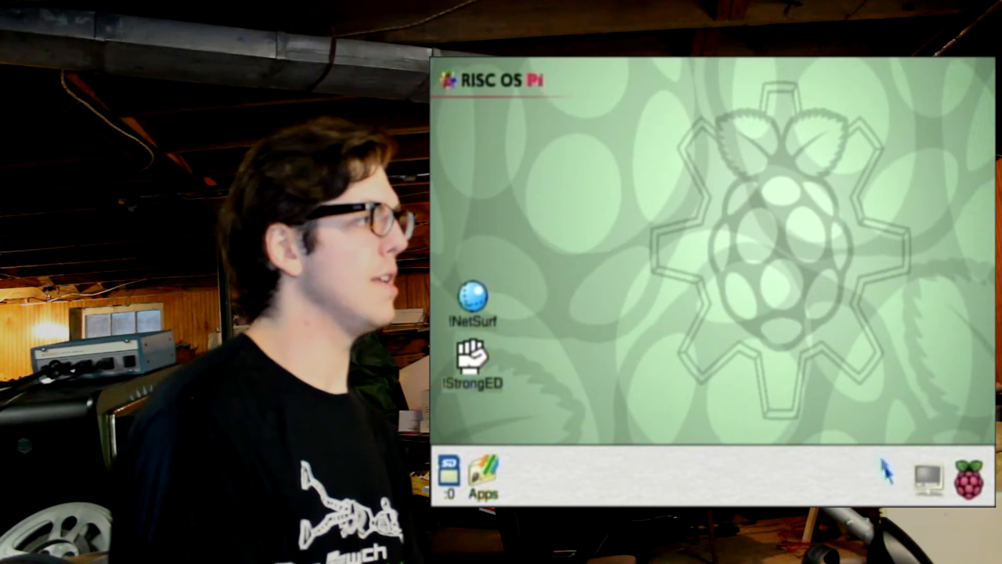
click(925, 475)
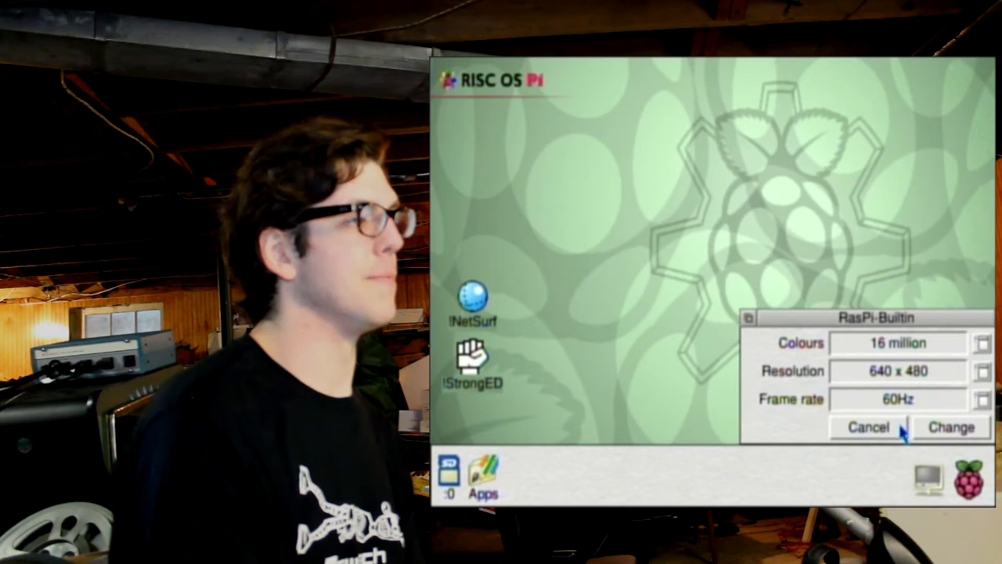
click(867, 427)
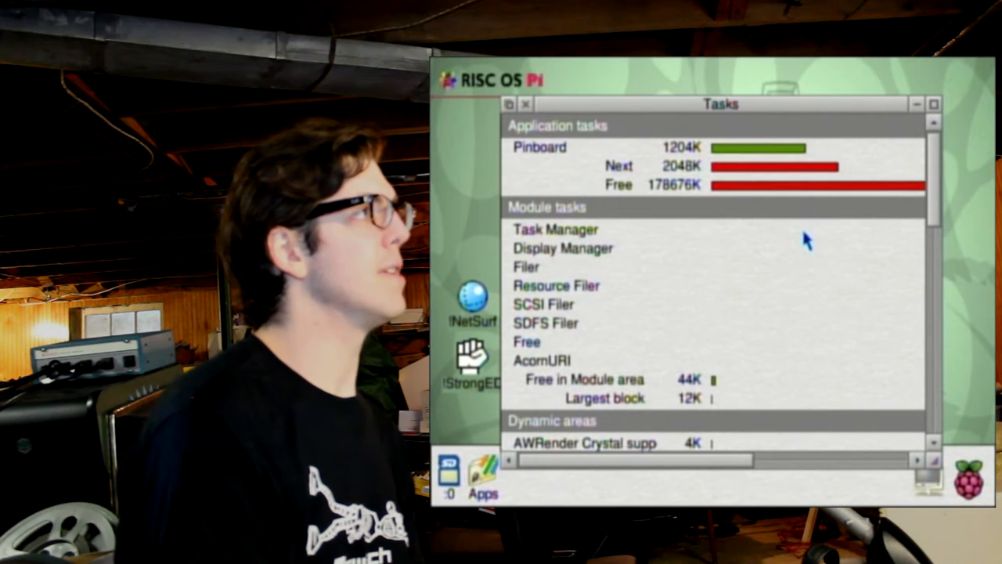
mouse_move(630, 157)
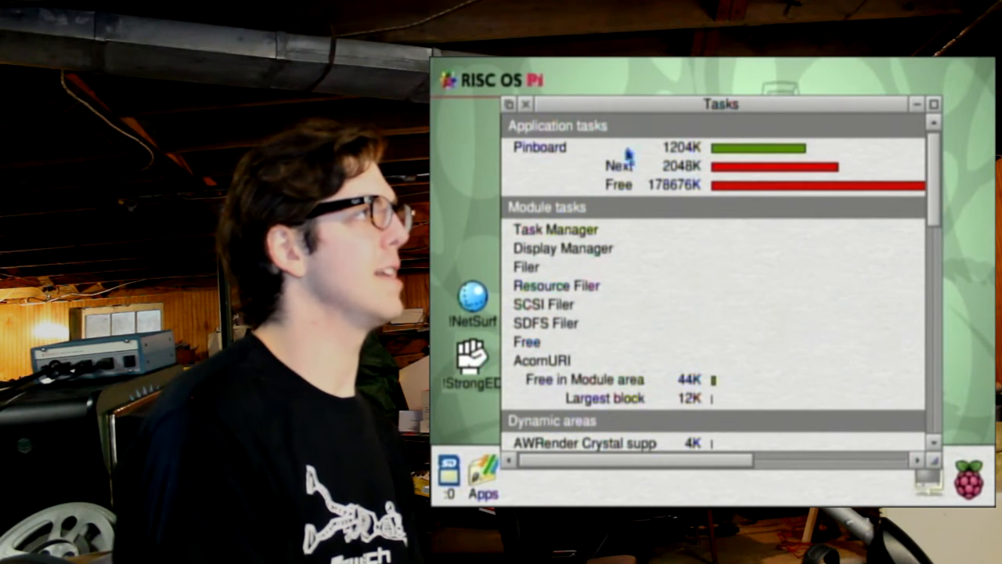
mouse_move(845, 270)
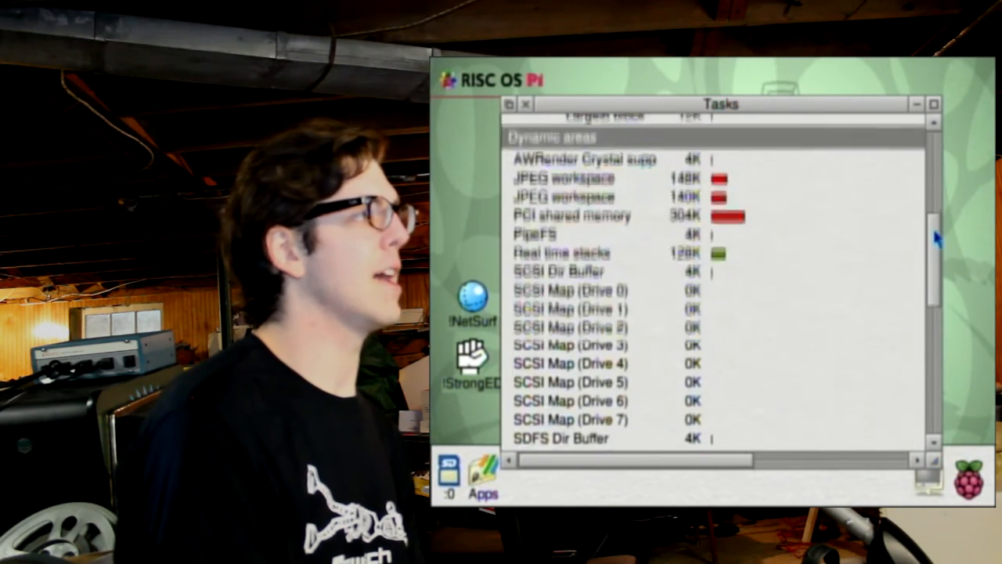
scroll(down, 3)
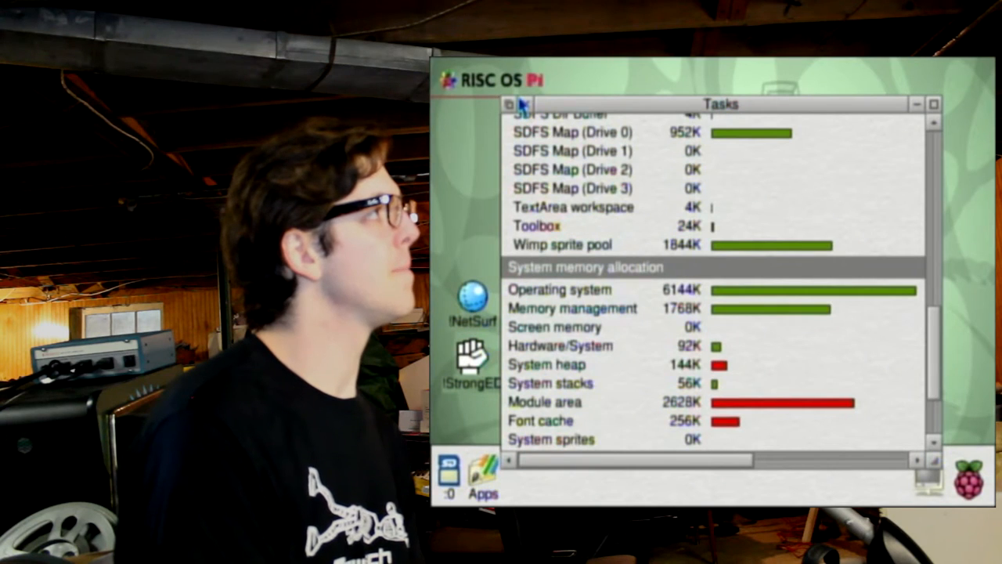
click(510, 104)
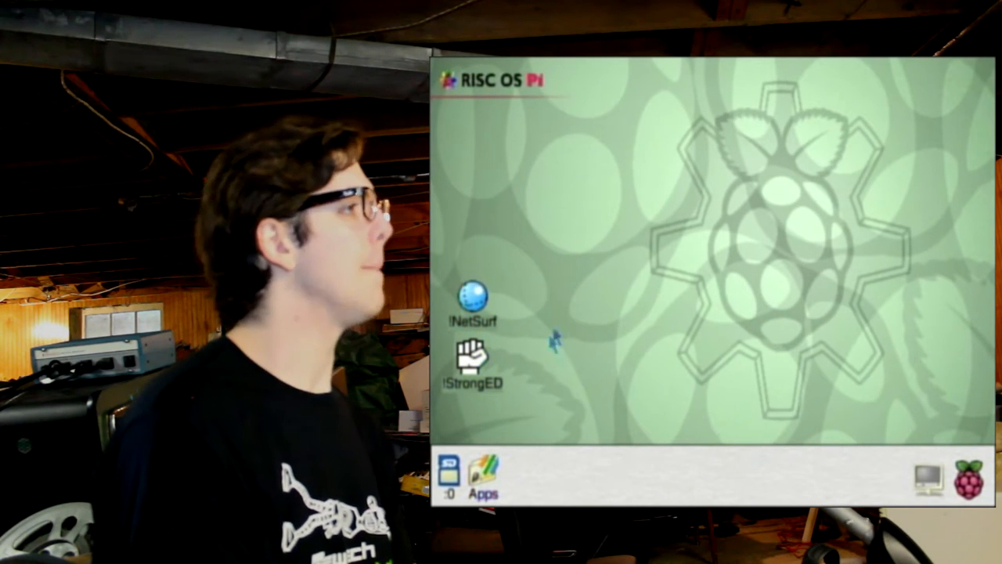
mouse_move(771, 176)
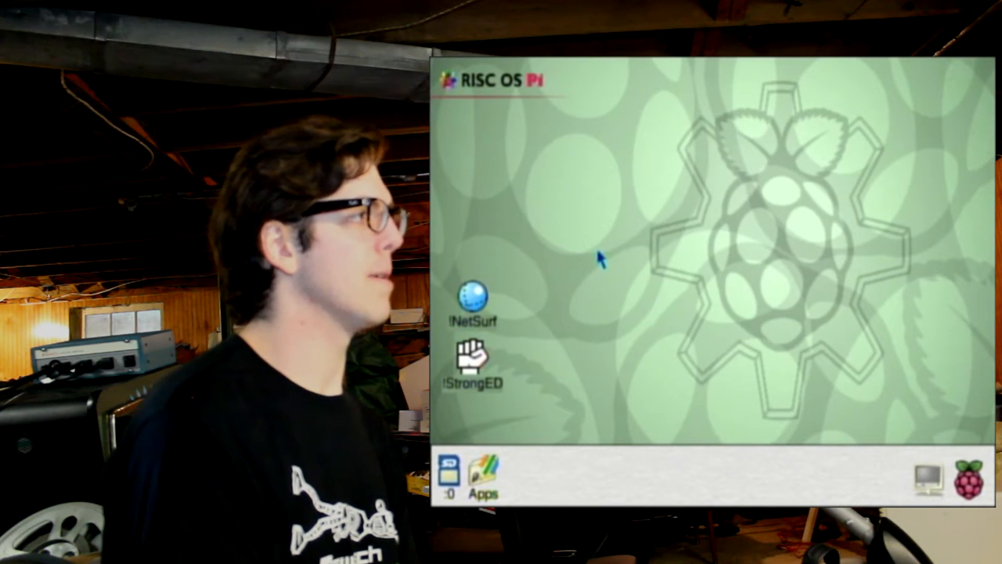
mouse_move(458, 207)
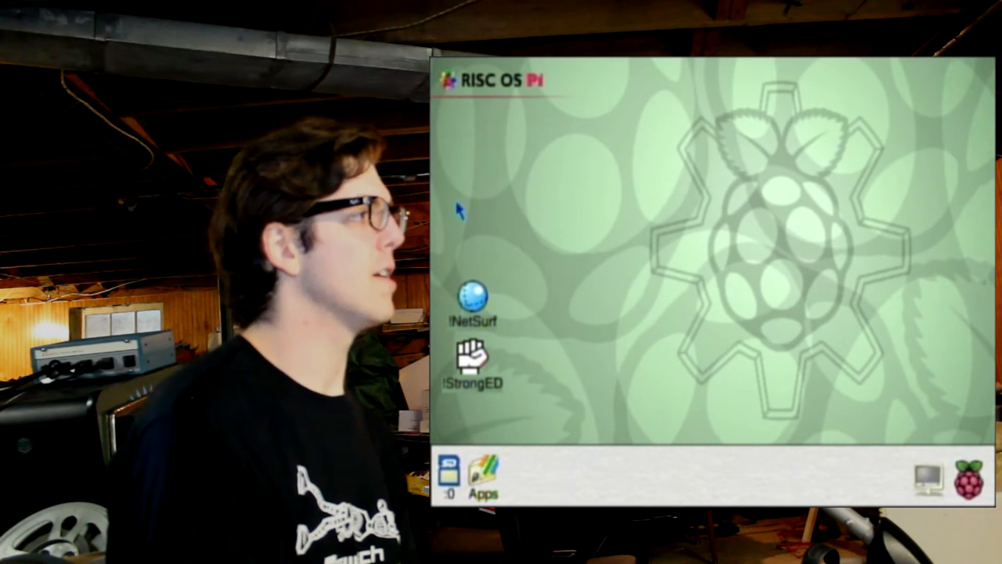
mouse_move(861, 489)
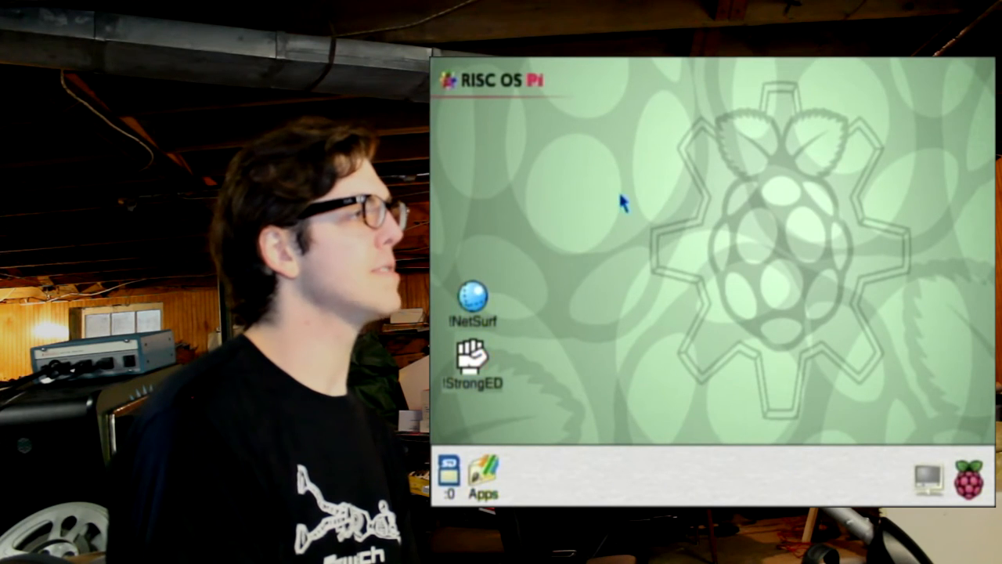
mouse_move(646, 293)
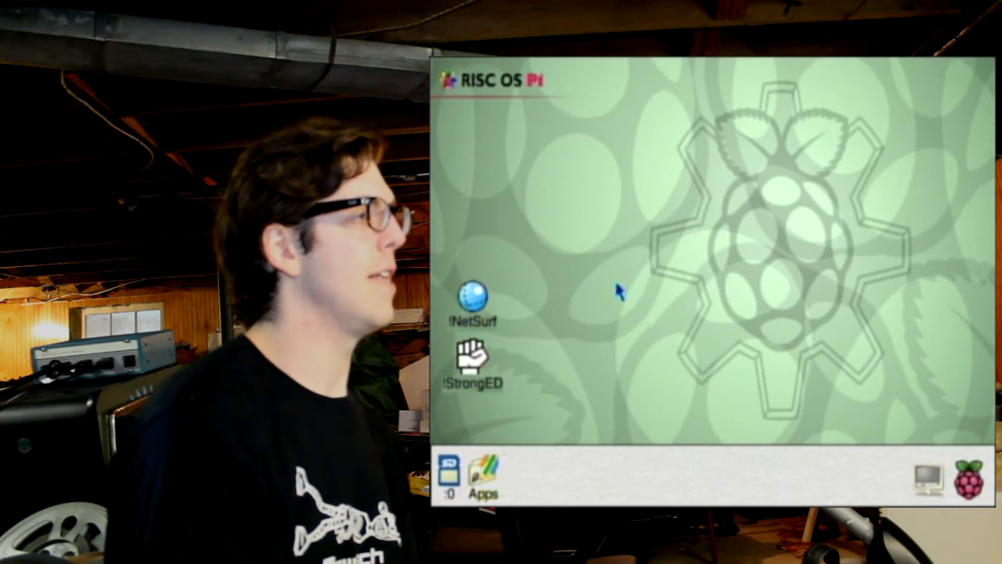
right_click(618, 290)
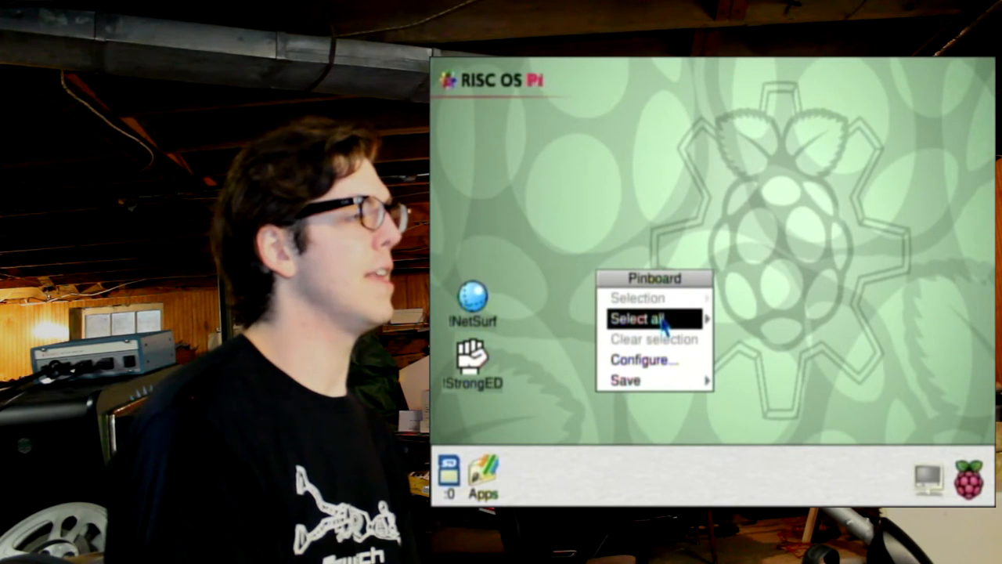
click(643, 359)
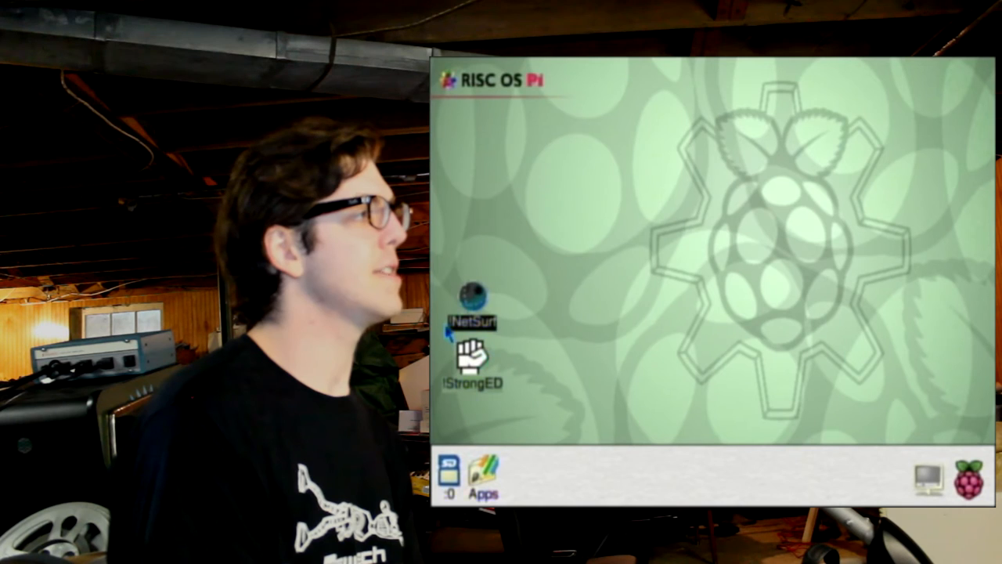
mouse_move(525, 294)
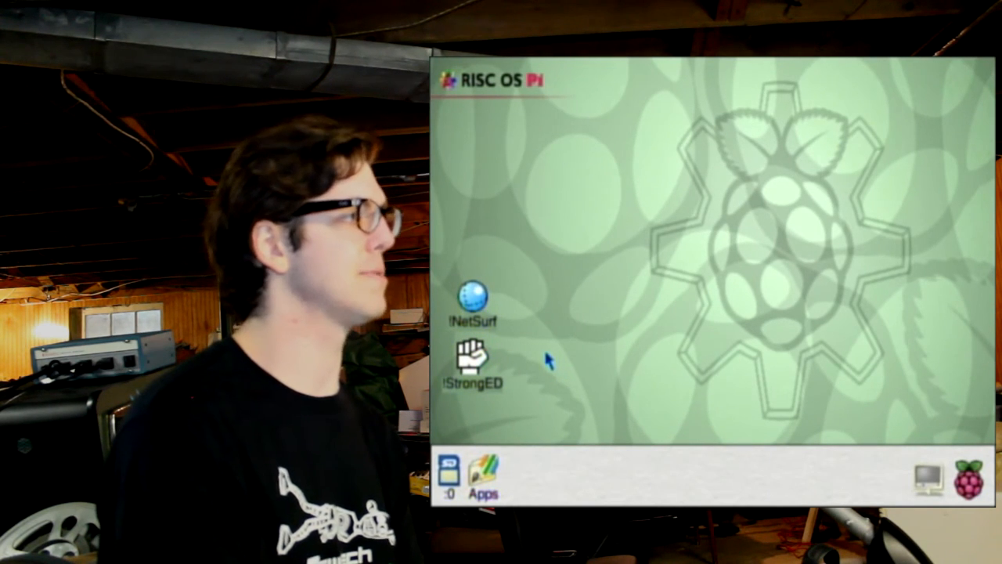
mouse_move(583, 454)
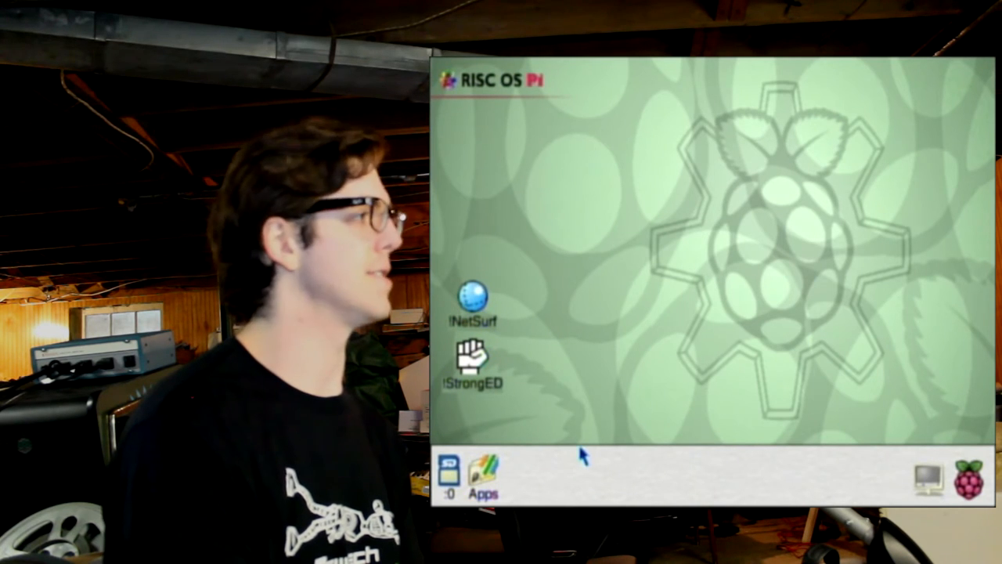
mouse_move(473, 356)
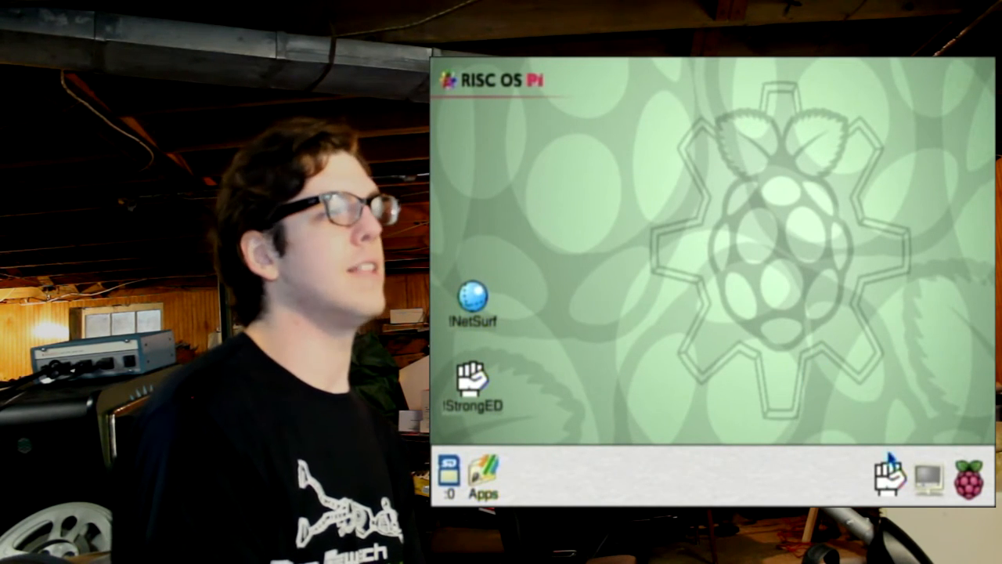
mouse_move(877, 434)
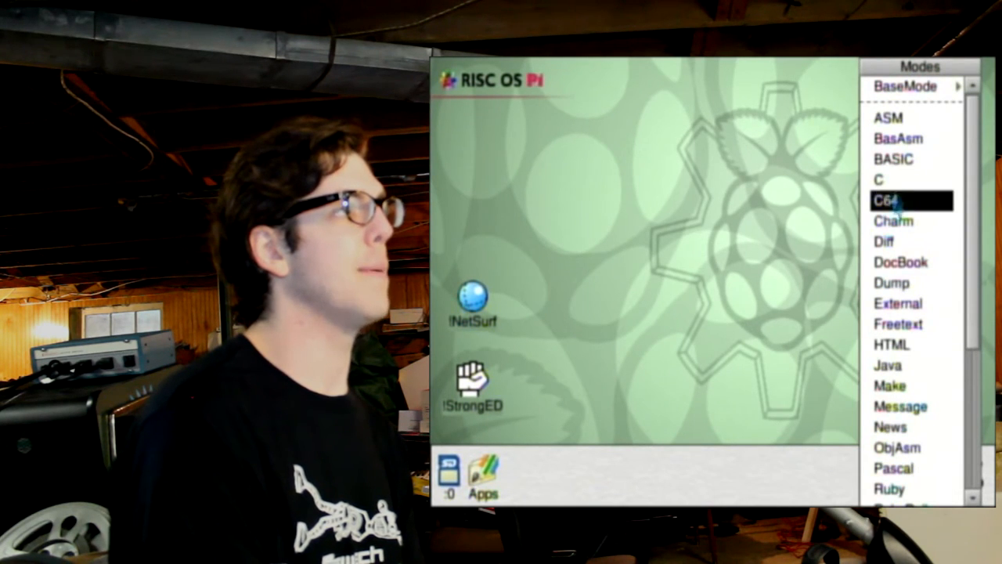
mouse_move(910, 179)
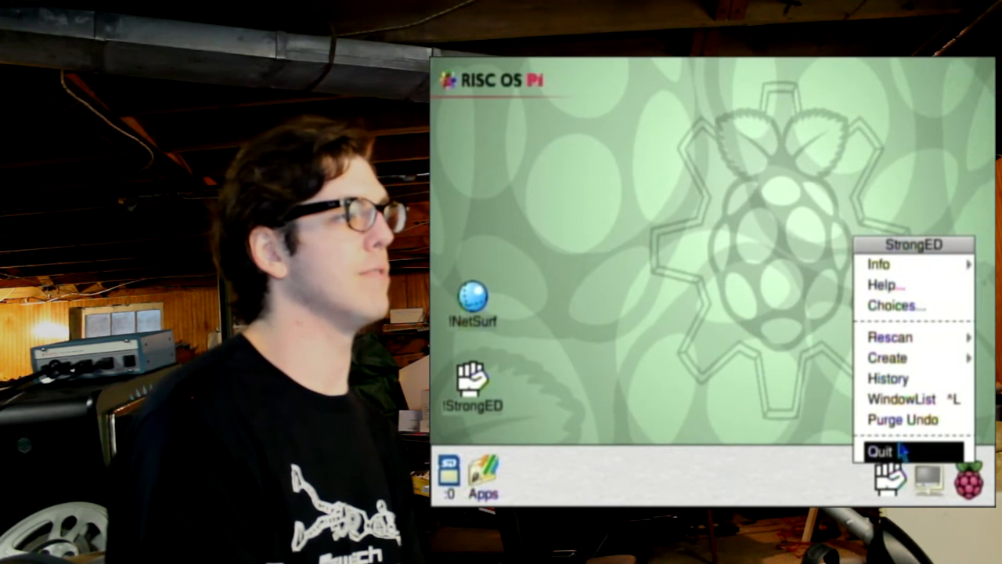
click(879, 450)
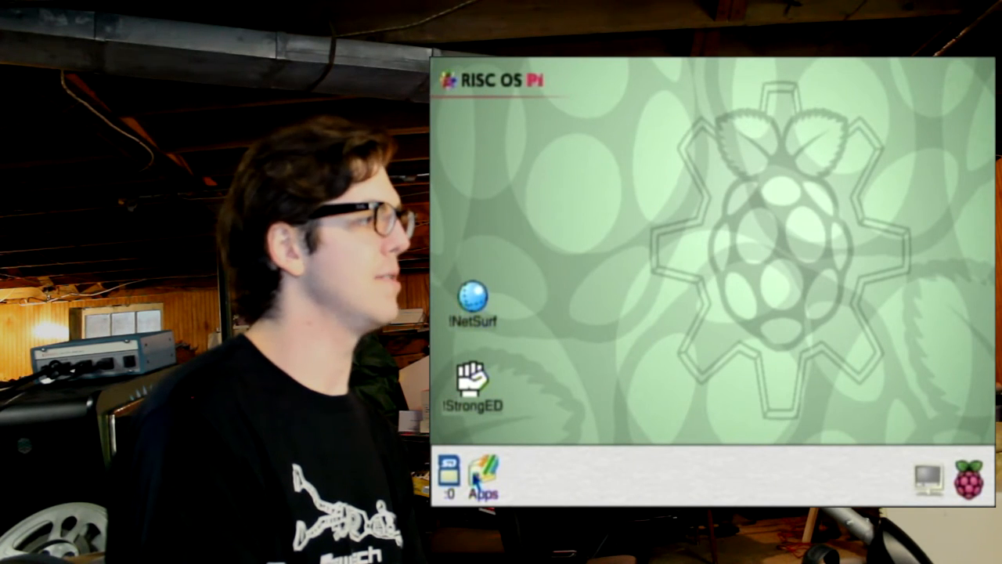
click(482, 475)
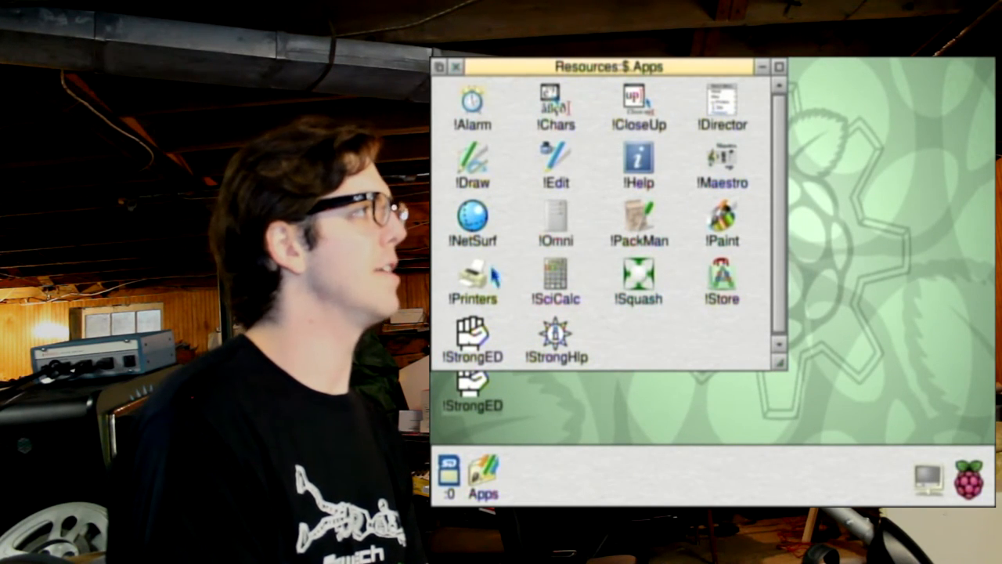
mouse_move(450, 168)
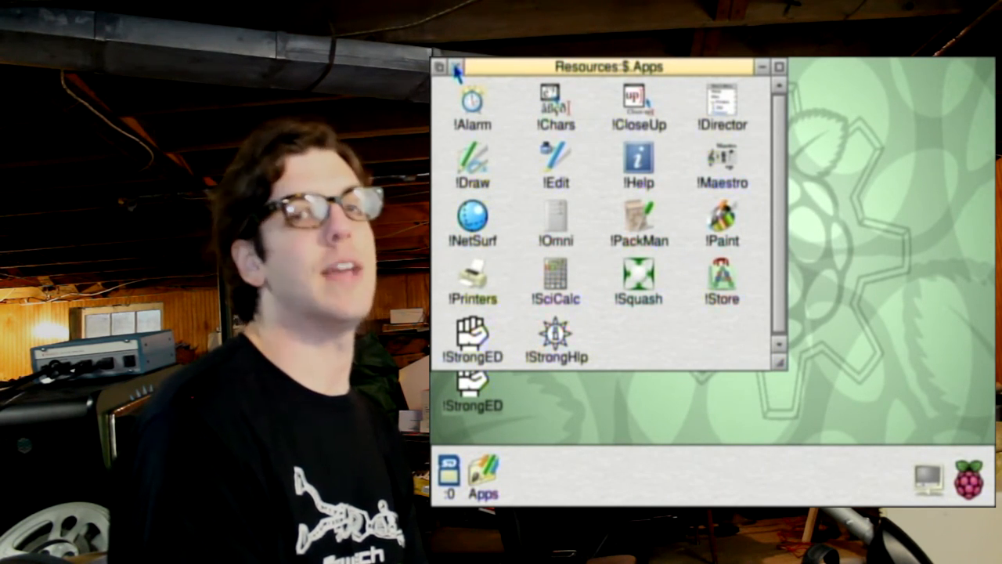
click(456, 67)
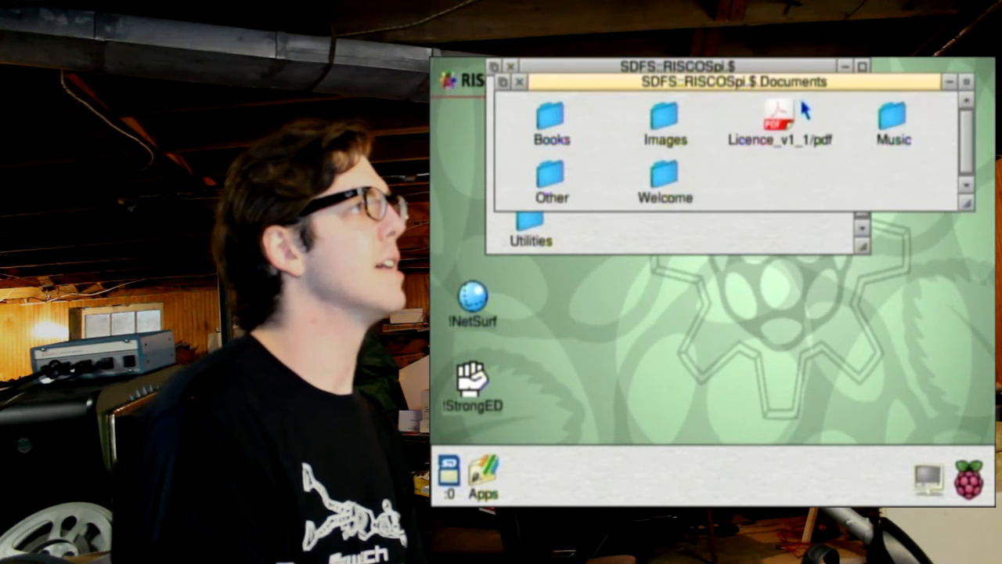
double_click(665, 180)
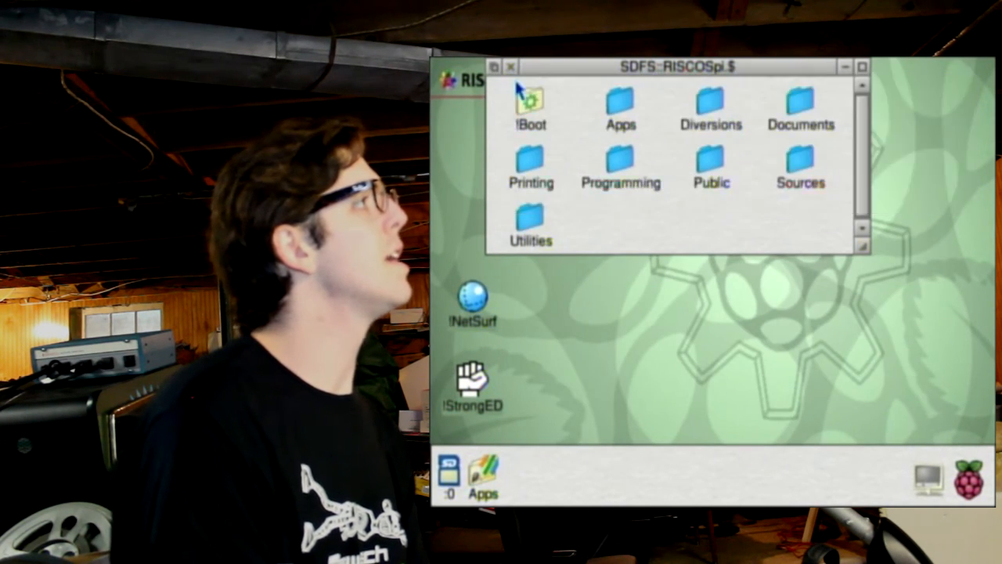
click(511, 67)
text(10)
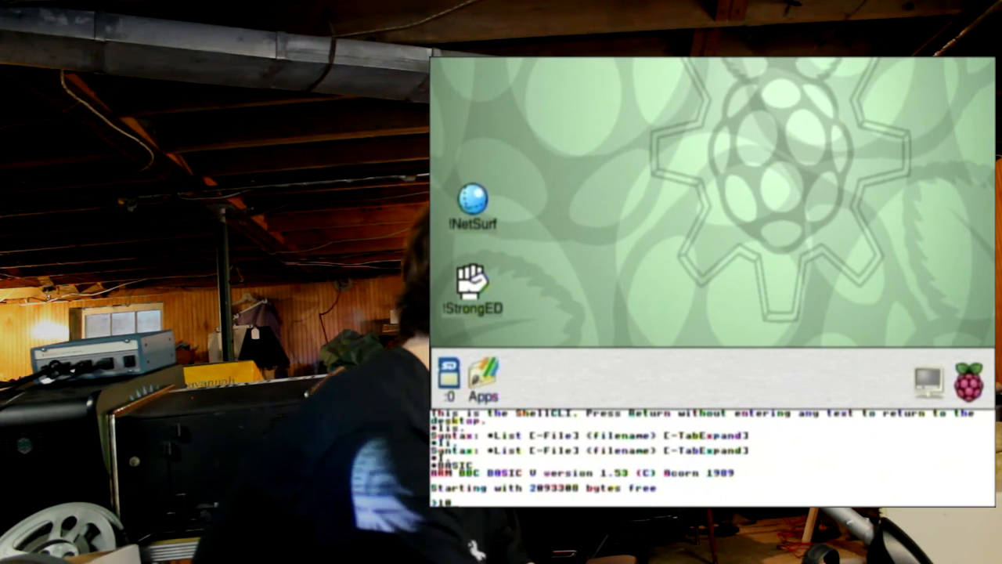
Type line 10 PRINT with a quoted message beginning 'Moonlit ru'.
text(PRINT "Moon)
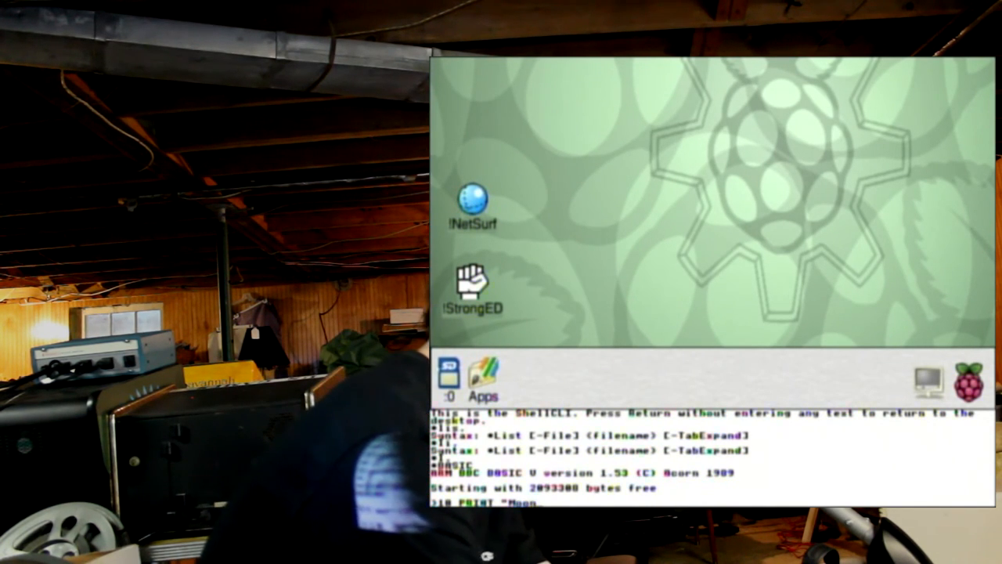
text(lit ru)
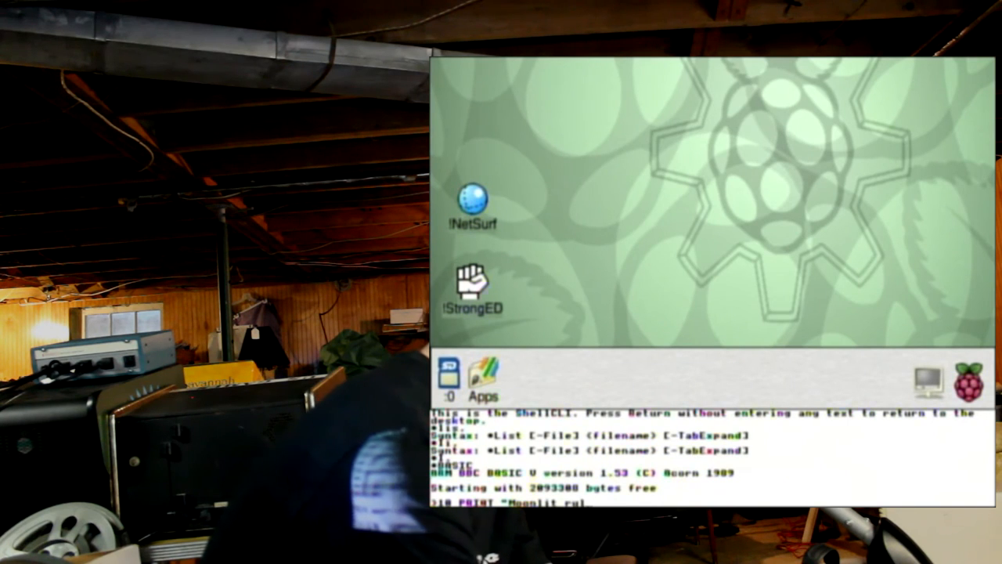